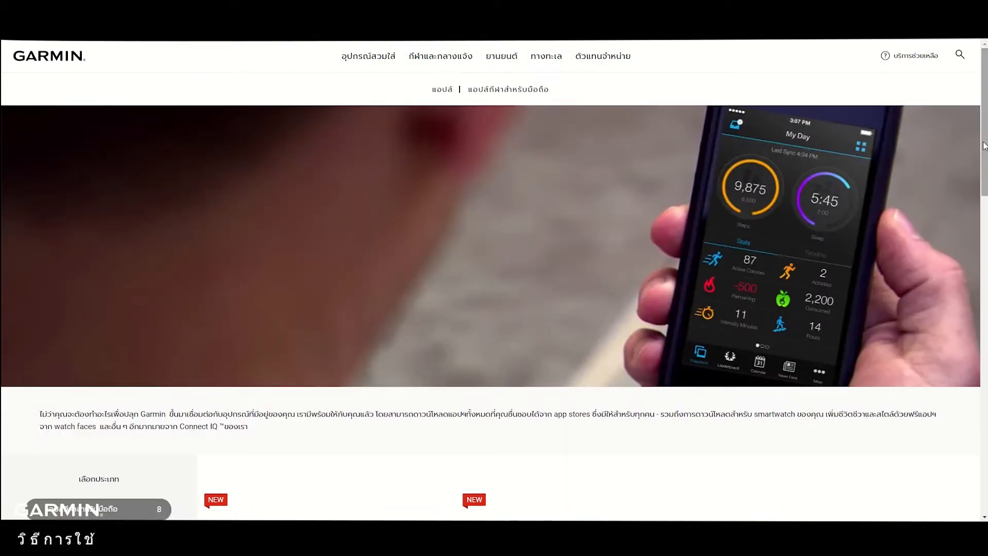
# Step: Download Garmin Express for Mac from the Garmin apps page
pyautogui.scroll(-3)
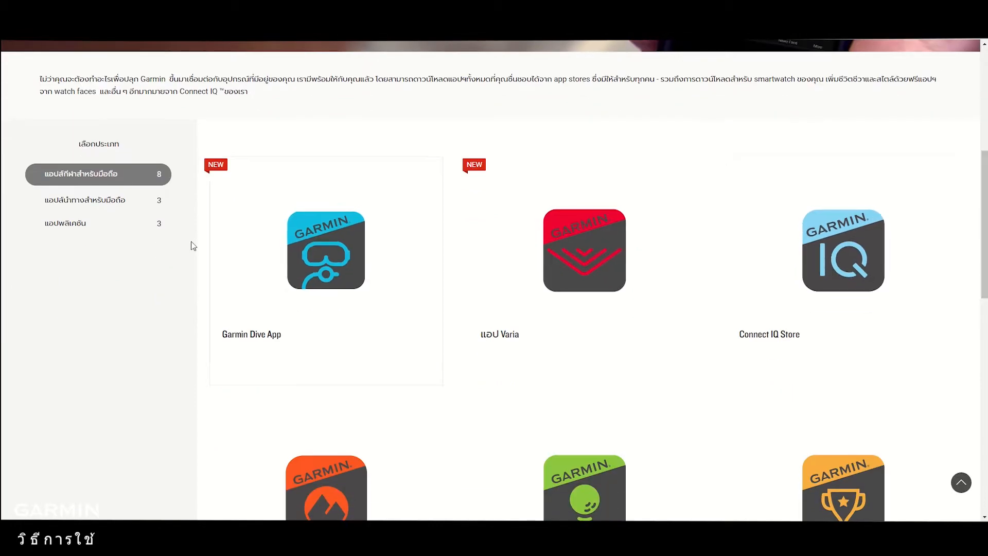
pyautogui.scroll(3)
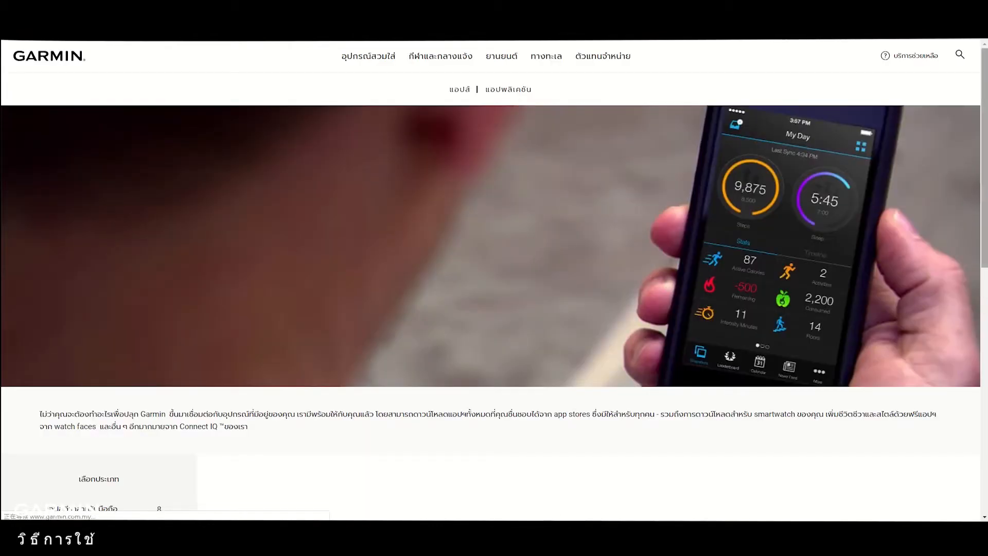
pyautogui.scroll(-3)
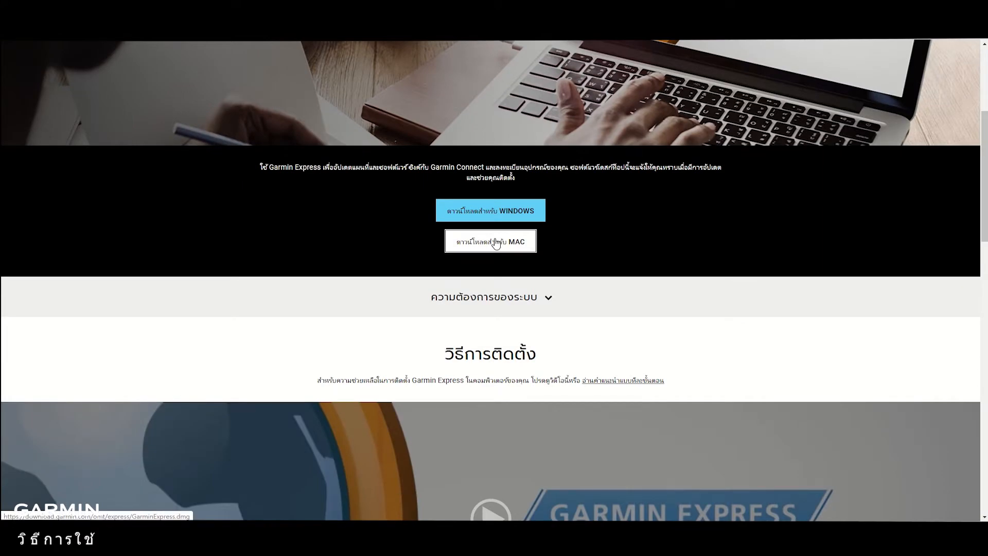
pyautogui.click(490, 241)
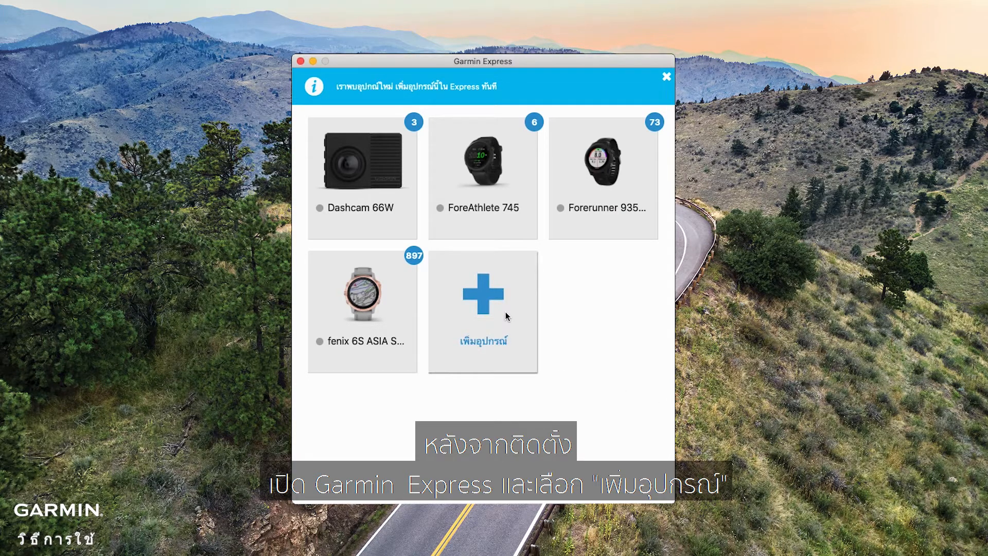
# Step: Add the found DriveSmart 51 and agree to share its device data with Garmin
pyautogui.click(482, 309)
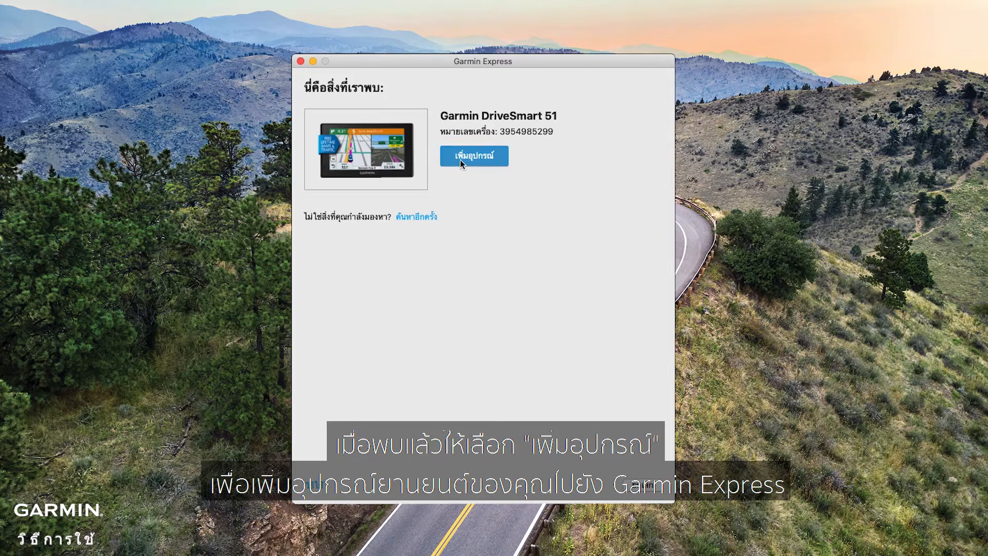
pyautogui.click(474, 156)
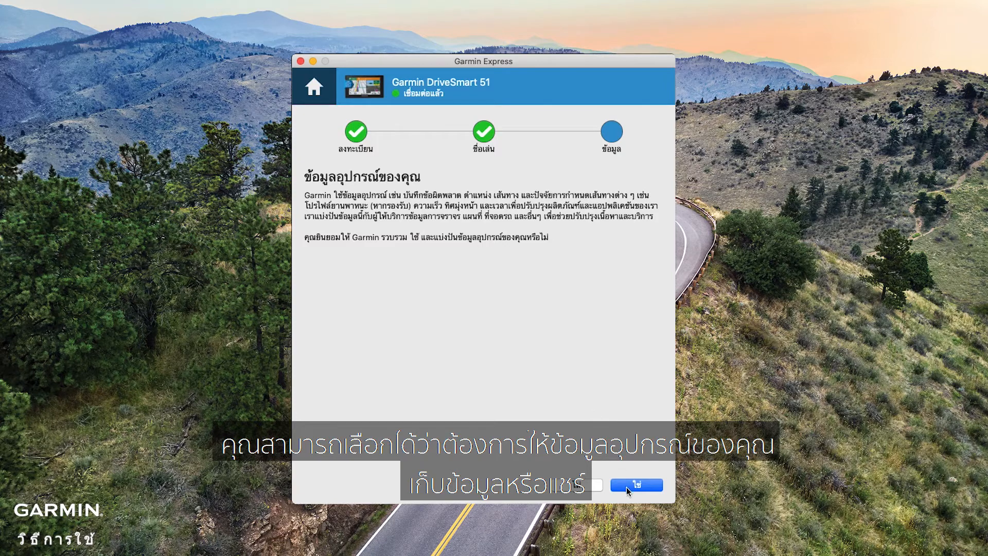
pyautogui.click(637, 485)
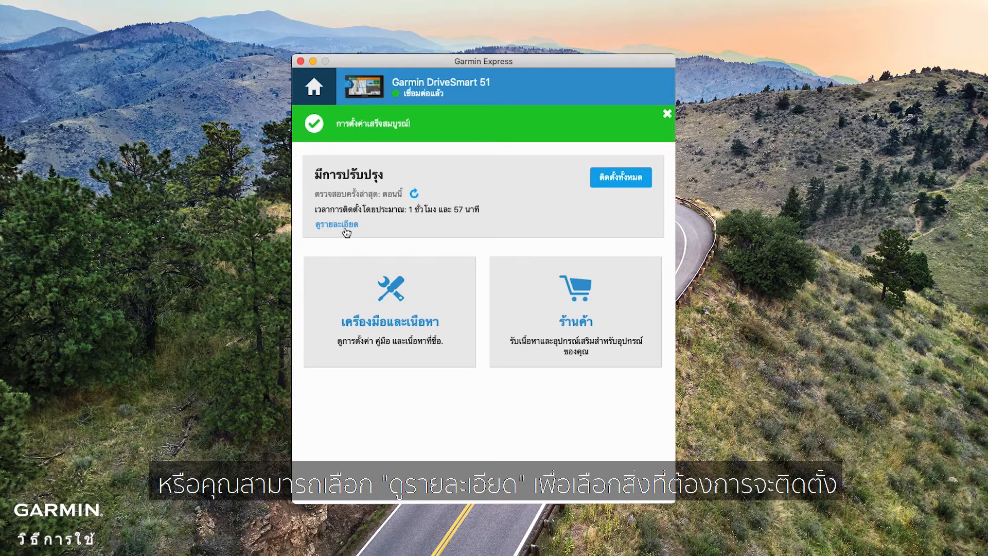
pyautogui.click(336, 225)
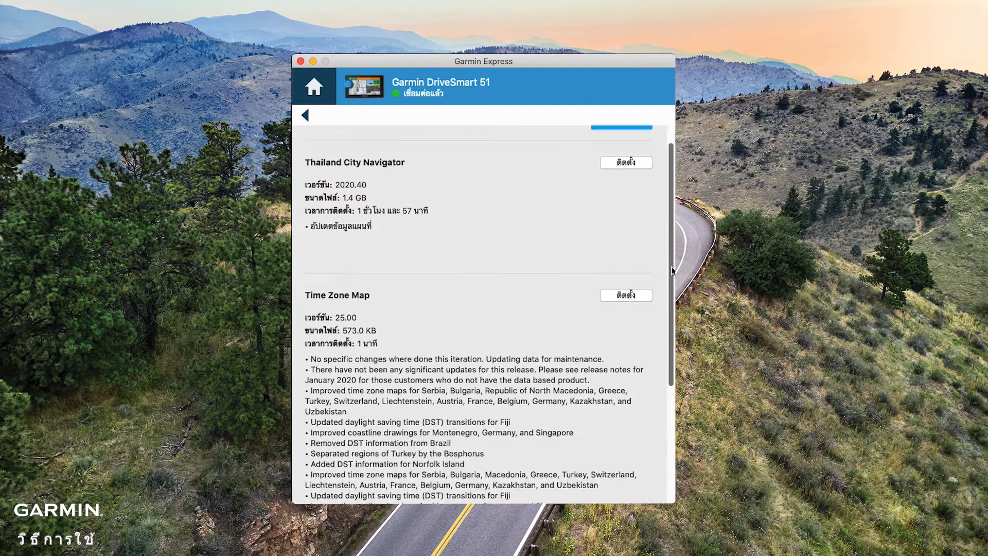
pyautogui.scroll(-3)
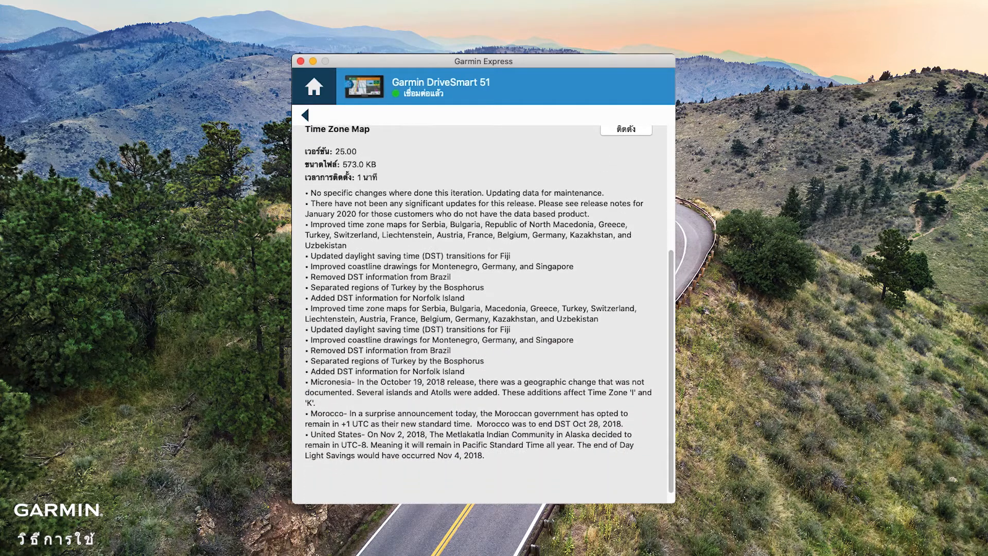
pyautogui.moveTo(640, 370)
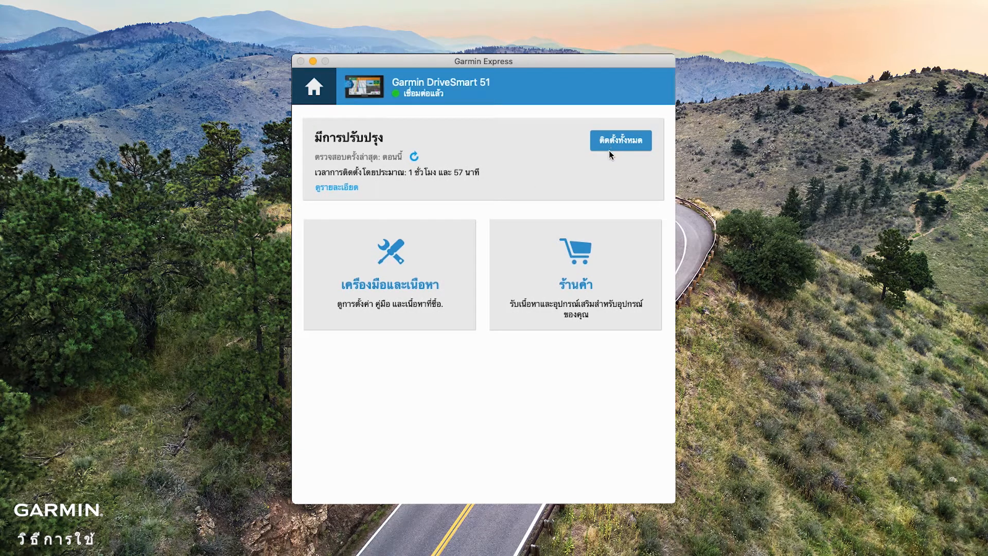
# Step: Install all DriveSmart 51 updates, accepting the software license terms and continuing past the notes
pyautogui.click(620, 140)
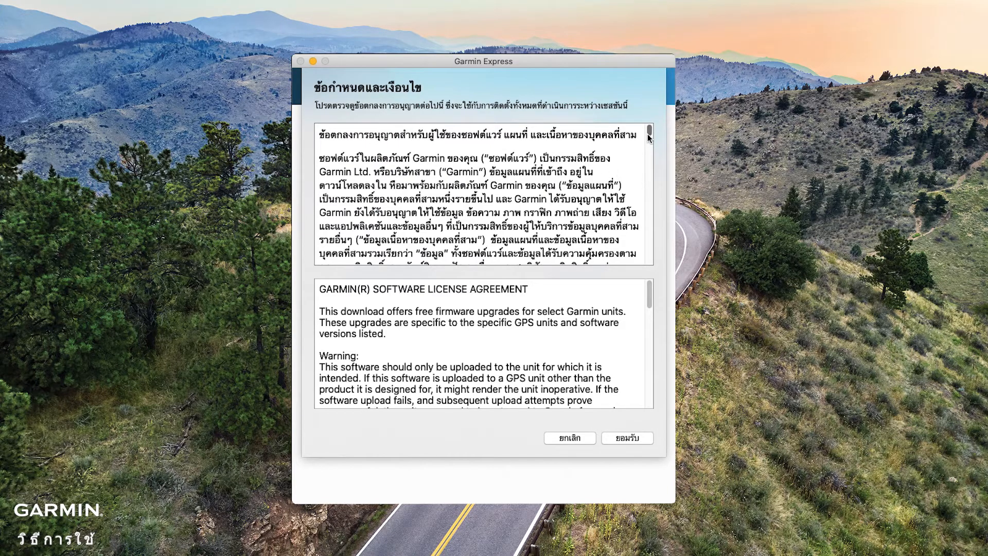
pyautogui.scroll(-3)
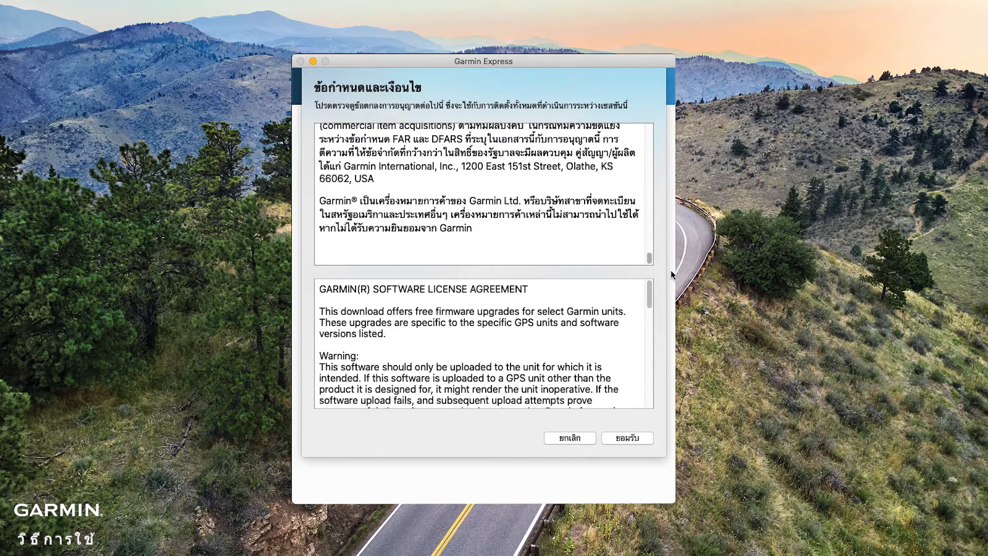
pyautogui.scroll(-3)
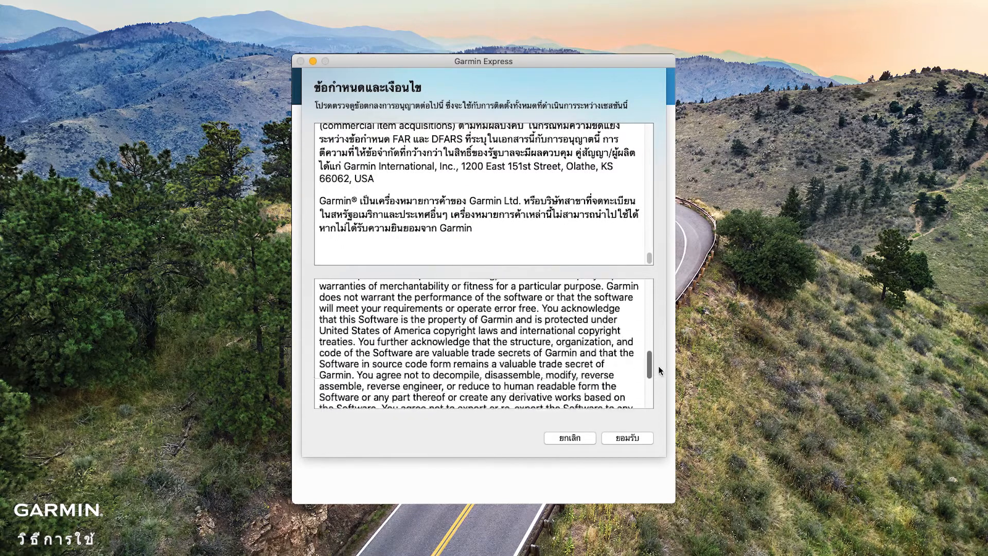
pyautogui.scroll(-3)
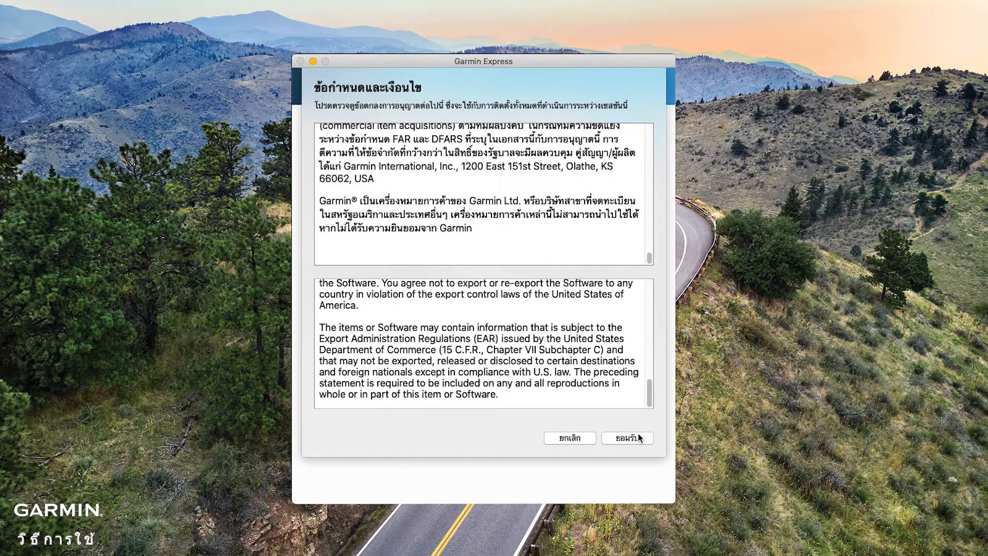
pyautogui.click(627, 438)
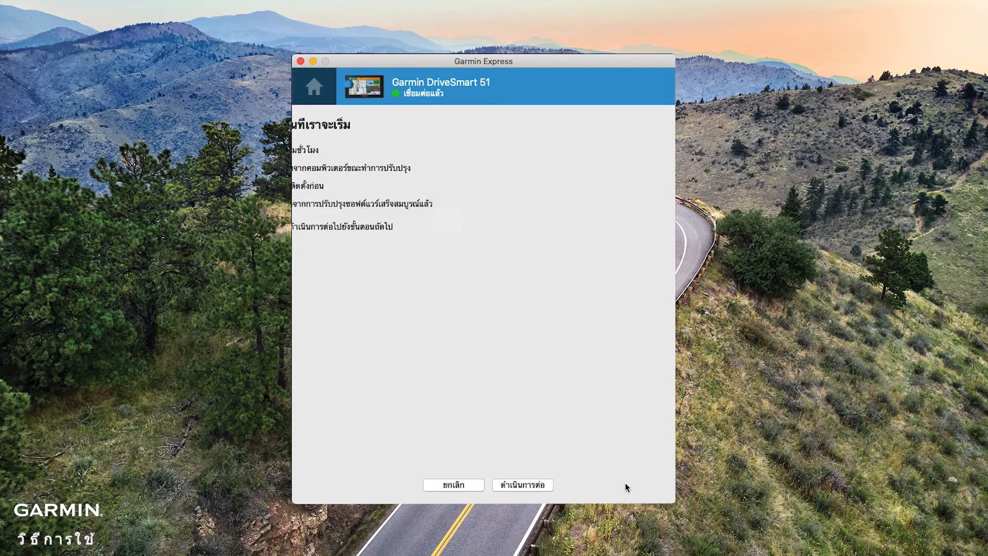
pyautogui.click(522, 485)
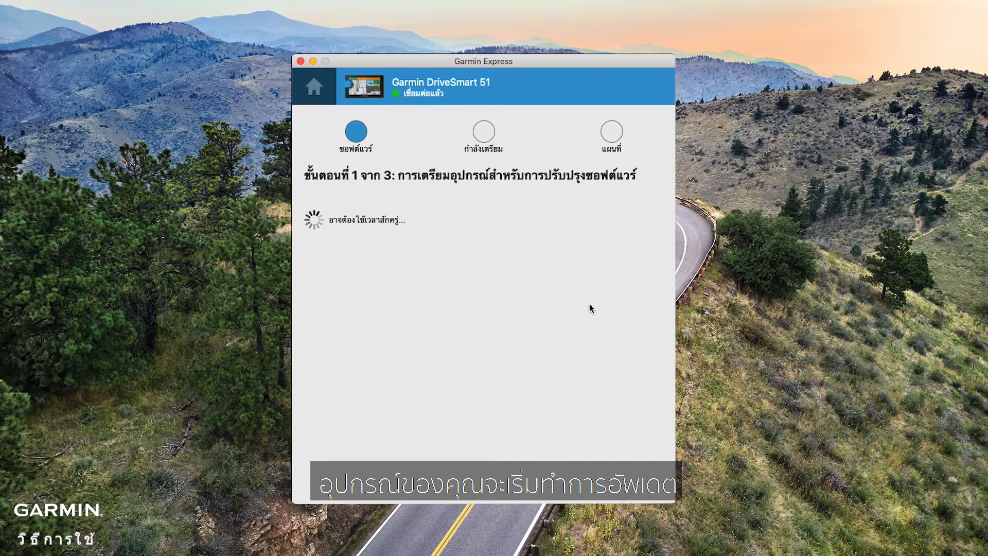